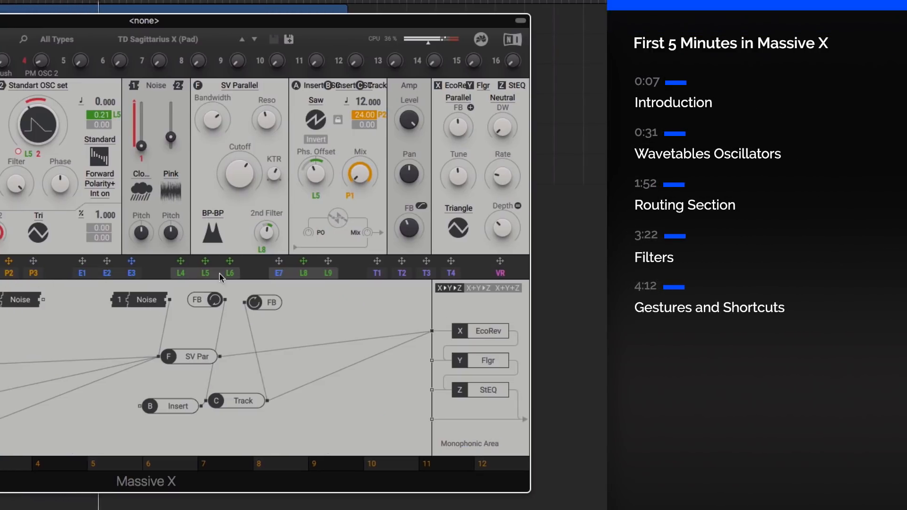
Step: View the Switcher LFO modulators, then show performer P1's step pattern in the lower panel
{"action": "left_click", "coordinate": [303, 272]}
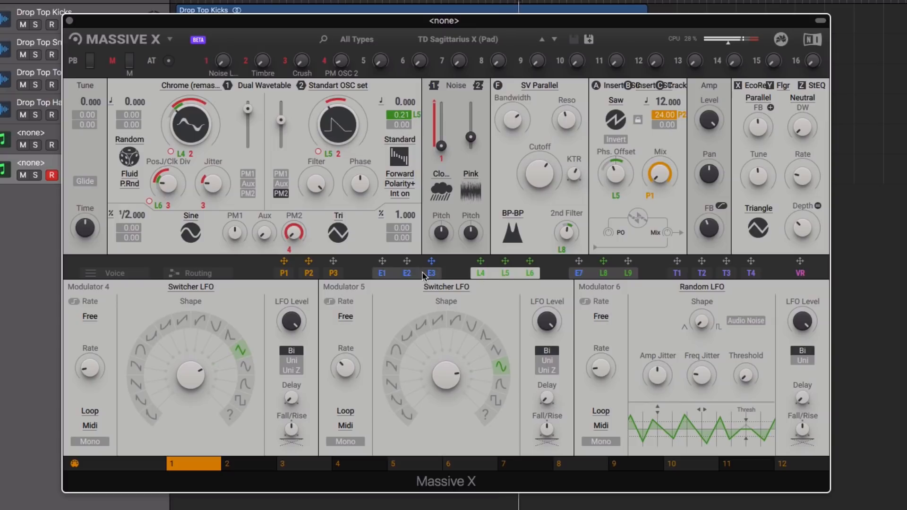
{"action": "left_click", "coordinate": [284, 273]}
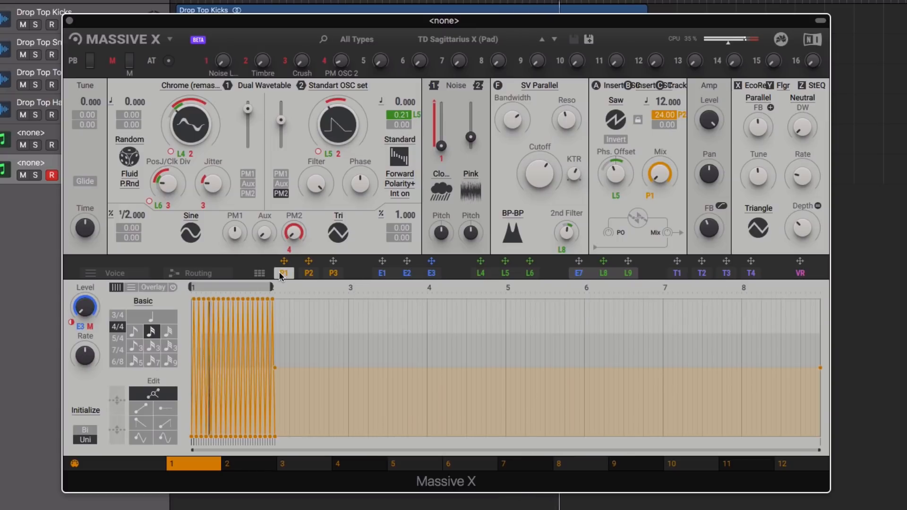
{"action": "left_click", "coordinate": [309, 272]}
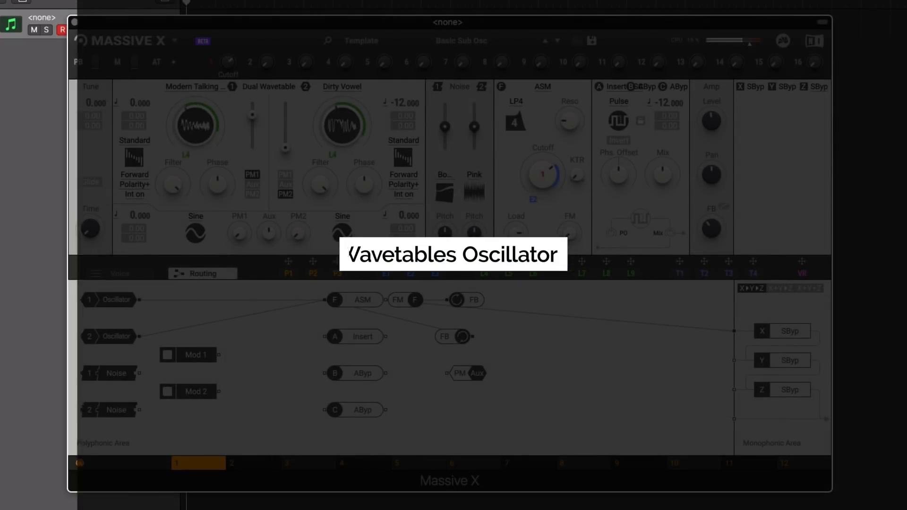
Step: Load the Arctic (remastered) wavetable from Legacy into oscillator 1
{"action": "left_click", "coordinate": [195, 87]}
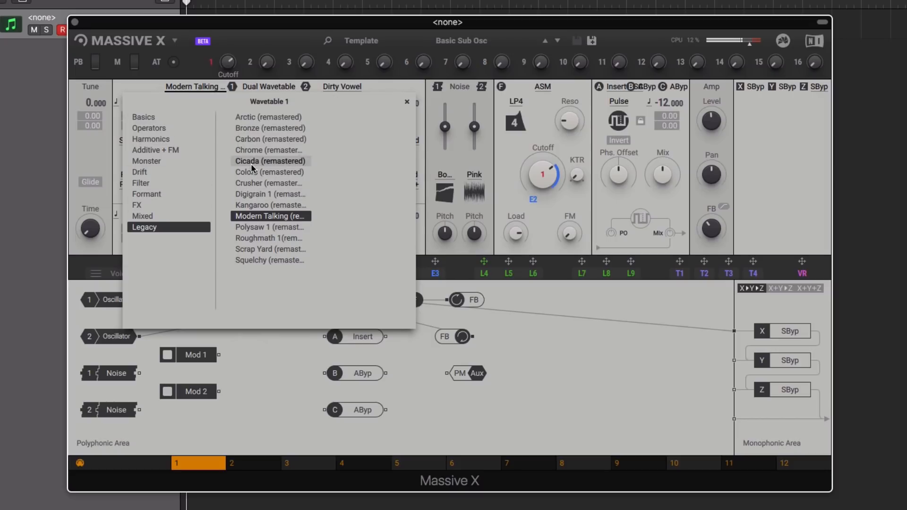
{"action": "left_click", "coordinate": [269, 161]}
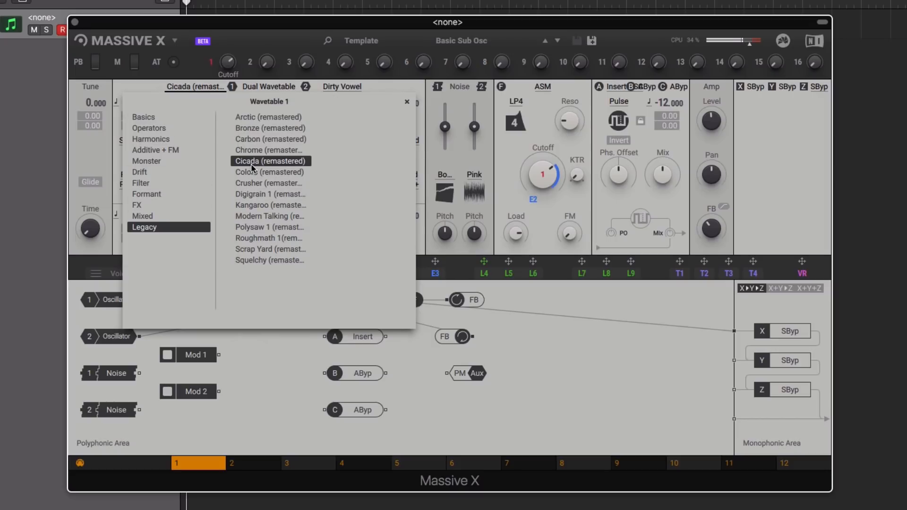
{"action": "left_click", "coordinate": [269, 116]}
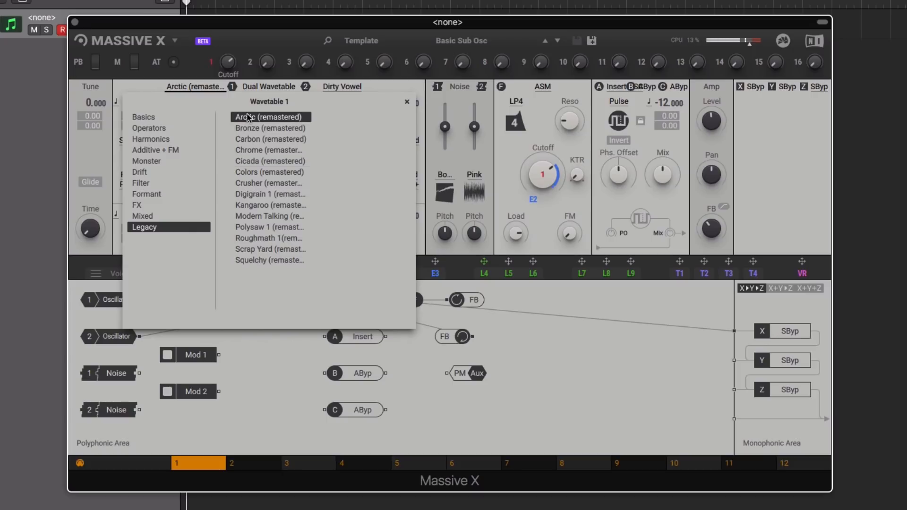
{"action": "mouse_move", "coordinate": [231, 36]}
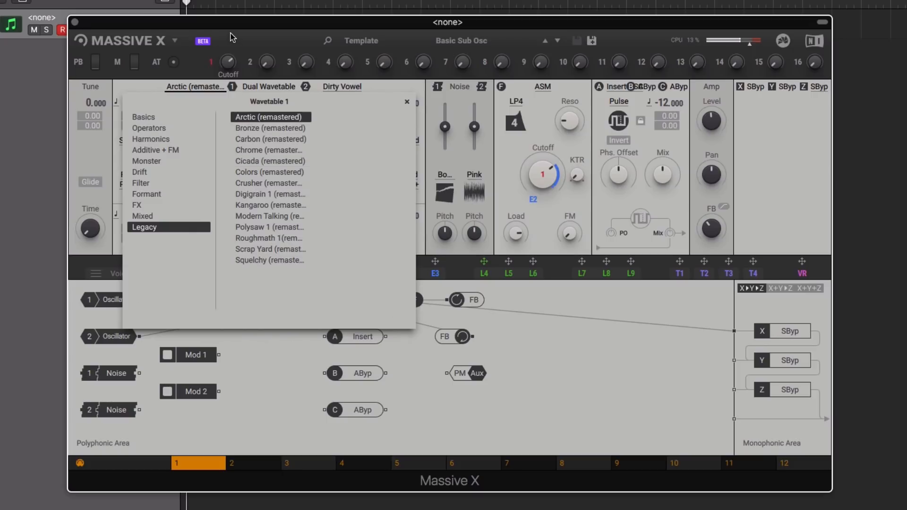
{"action": "left_click", "coordinate": [270, 117]}
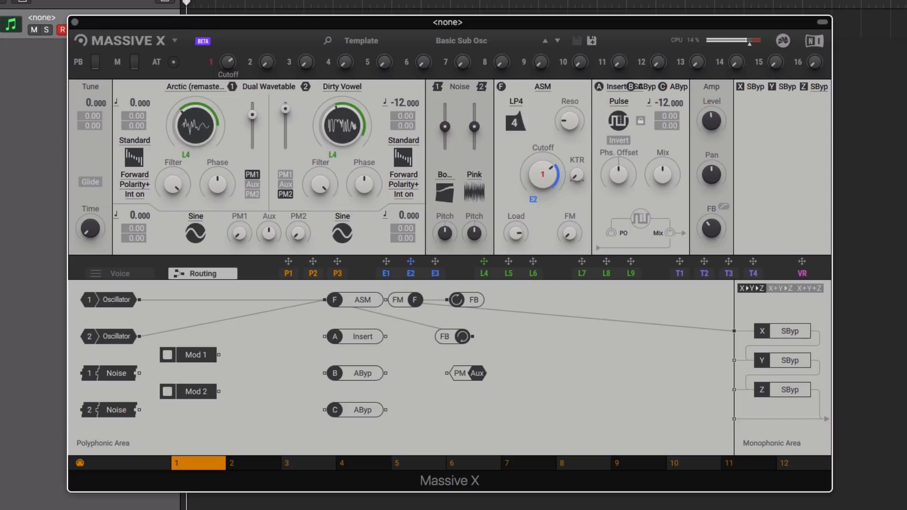
Step: Load the Goo wavetable from Monster into oscillator 2
{"action": "left_click", "coordinate": [341, 87]}
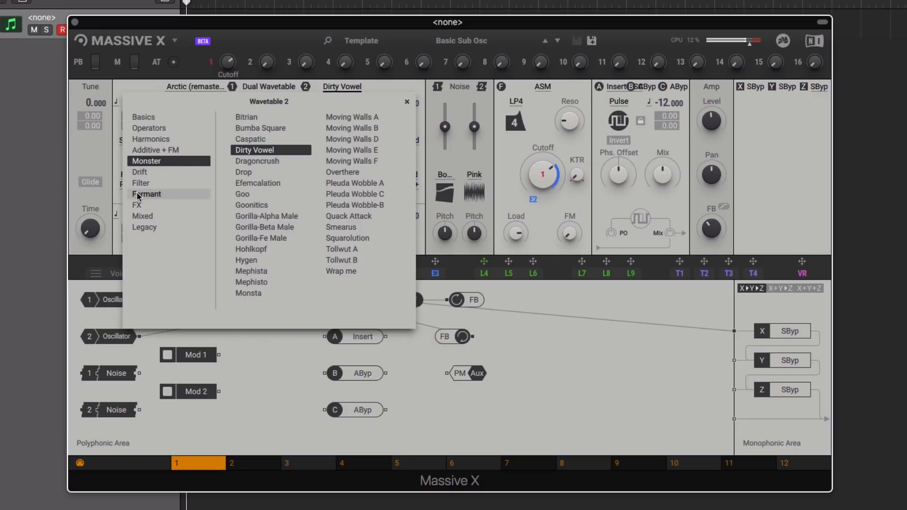
{"action": "left_click", "coordinate": [242, 194]}
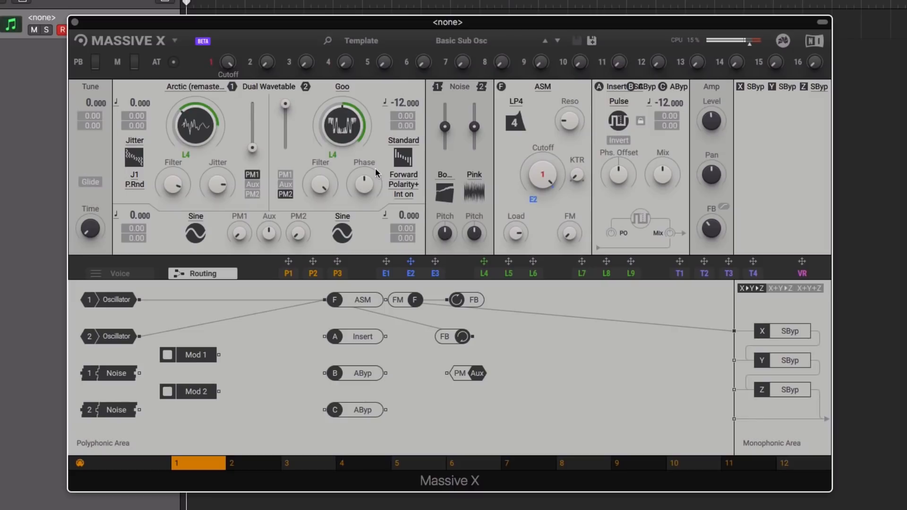
{"action": "mouse_move", "coordinate": [395, 147]}
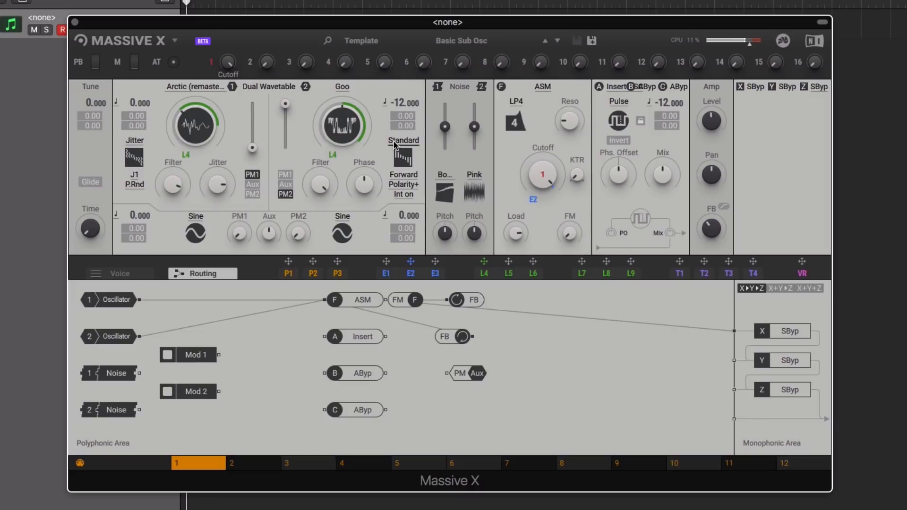
Step: Switch oscillator 2 from Standard to Bend mode and choose a Bend strength
{"action": "left_click", "coordinate": [403, 140]}
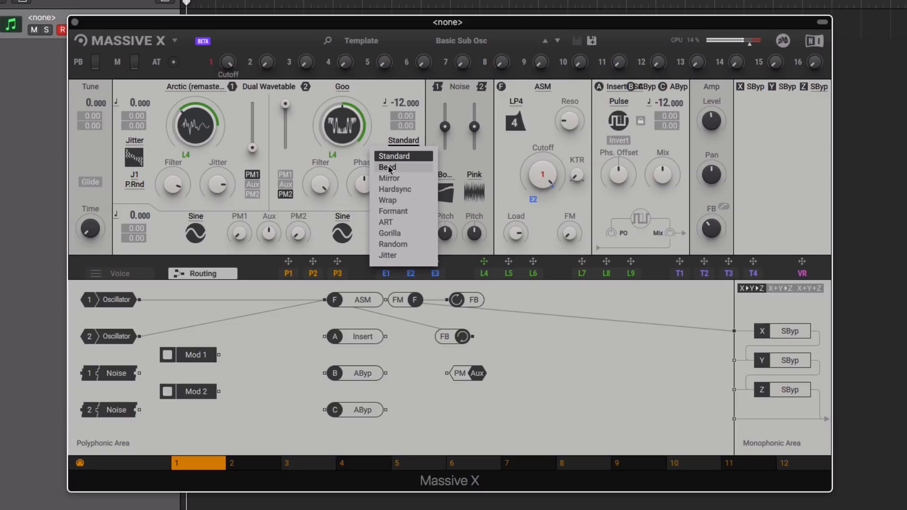
{"action": "left_click", "coordinate": [387, 167]}
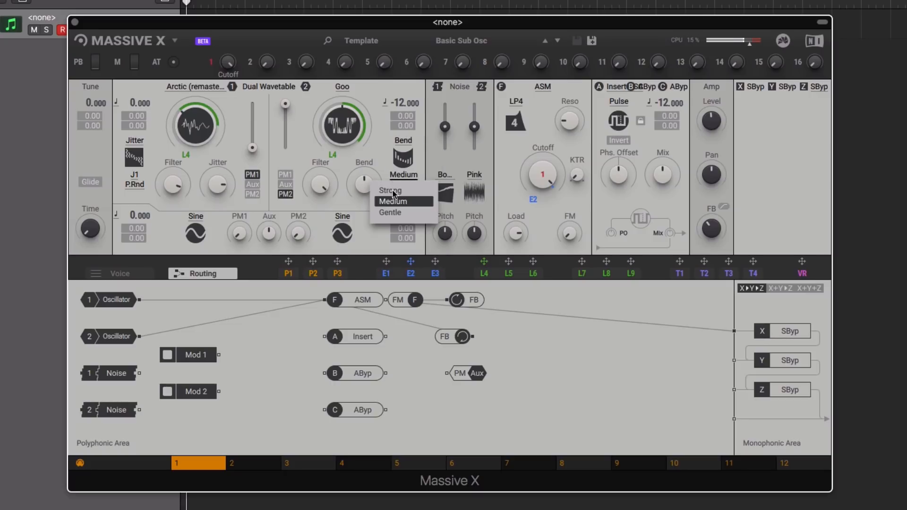
{"action": "left_click", "coordinate": [390, 212]}
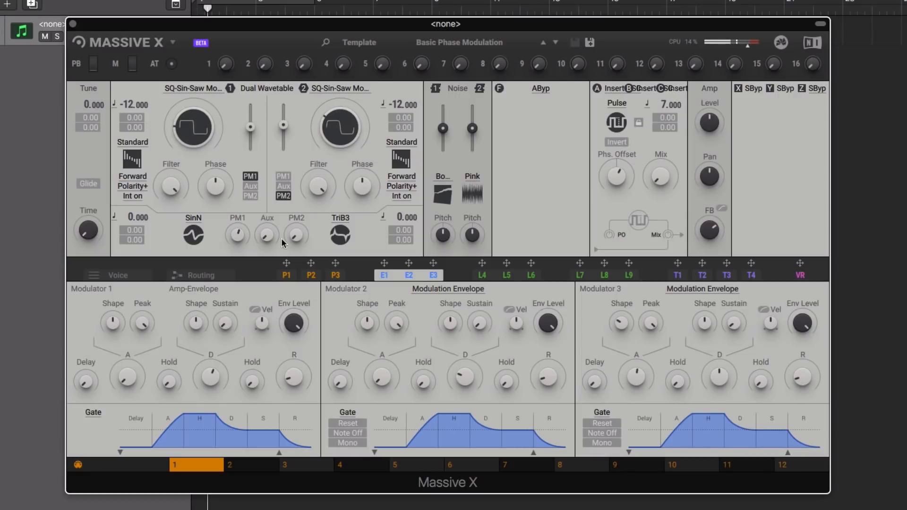
{"action": "mouse_move", "coordinate": [338, 227]}
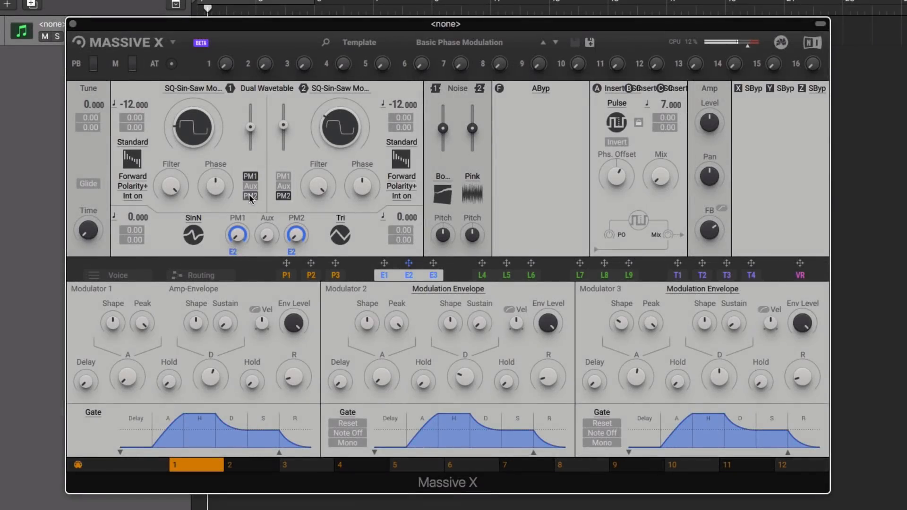
{"action": "mouse_move", "coordinate": [451, 366]}
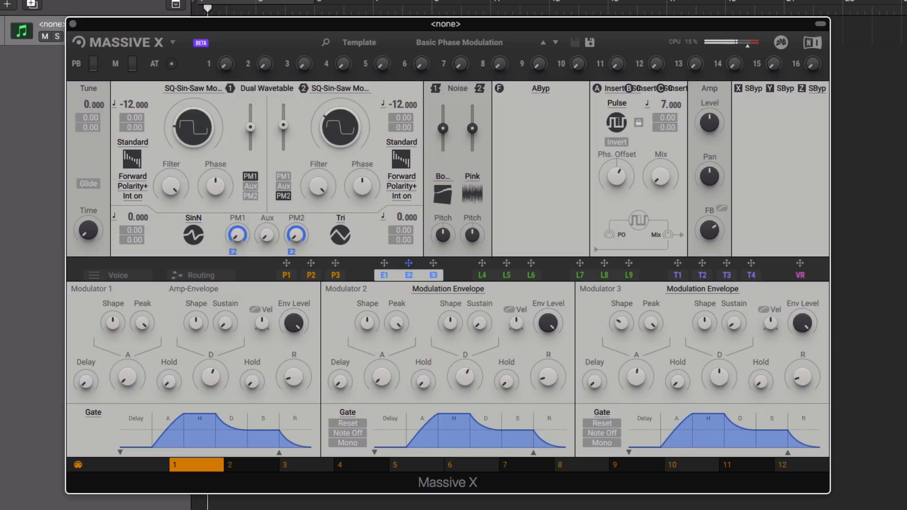
Step: Load the Blue Monark filter and wire oscillator 2's output into it in the Routing view
{"action": "left_click", "coordinate": [201, 275]}
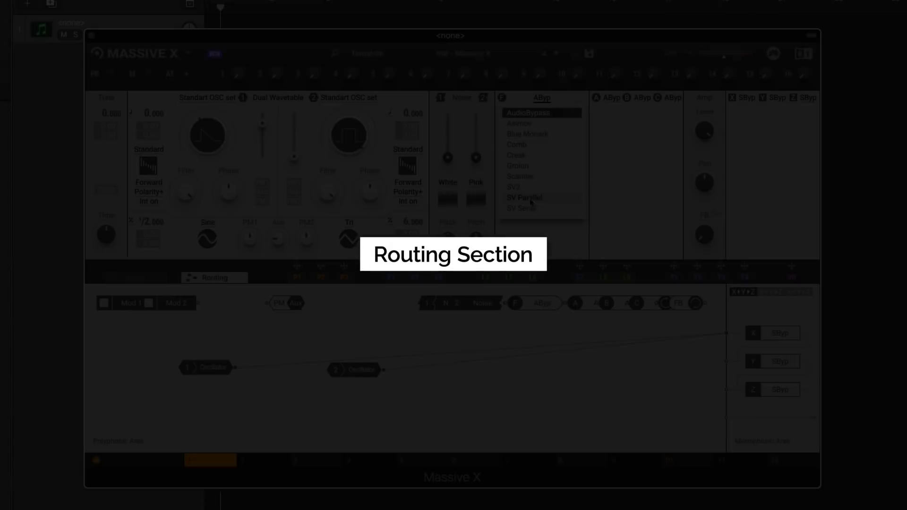
{"action": "left_click", "coordinate": [527, 134]}
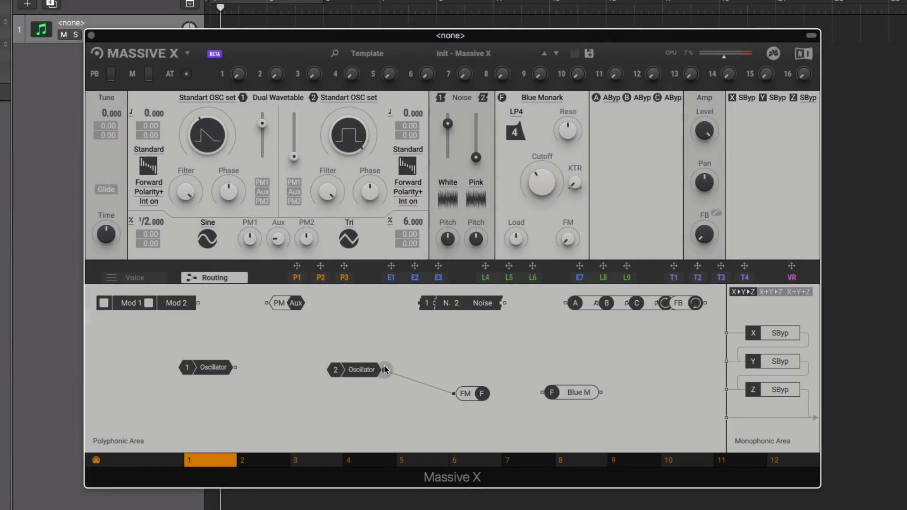
{"action": "left_click_drag", "start_coordinate": [386, 370], "coordinate": [542, 392]}
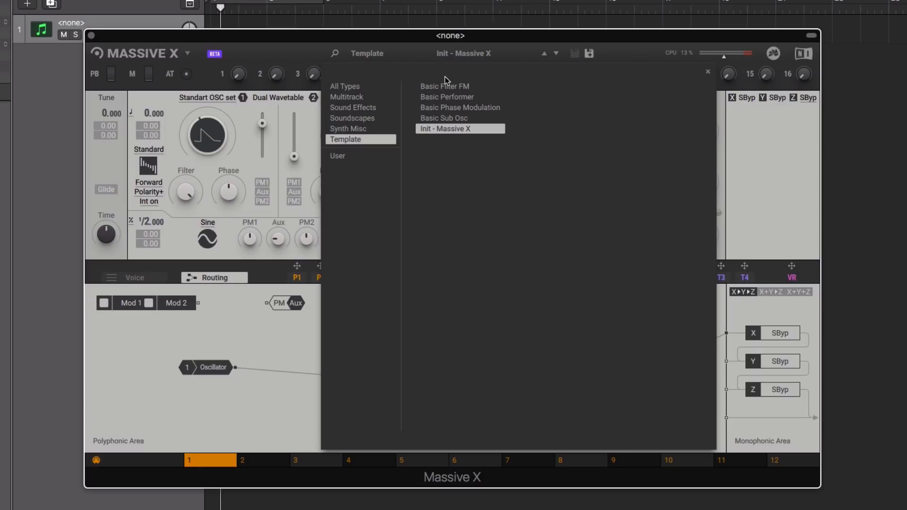
{"action": "mouse_move", "coordinate": [455, 118]}
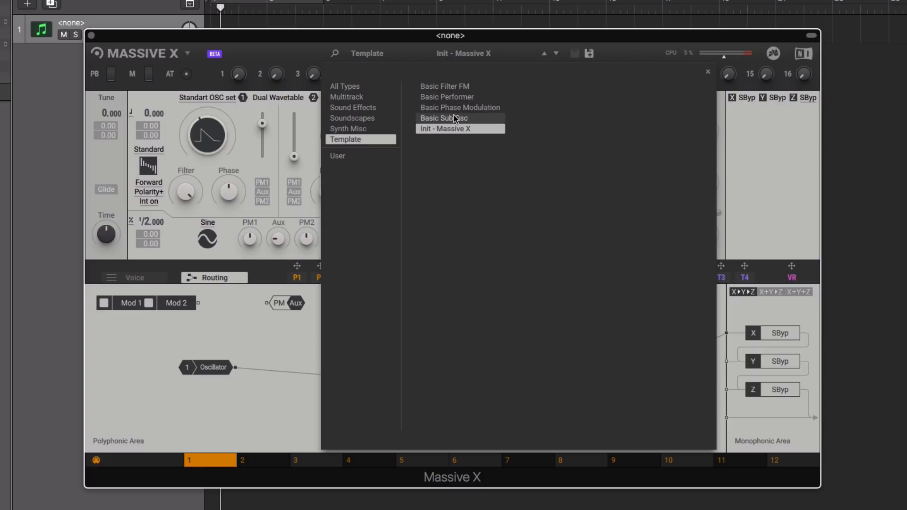
Step: Load the Basic Filter FM template patch from the preset browser
{"action": "left_click", "coordinate": [444, 85]}
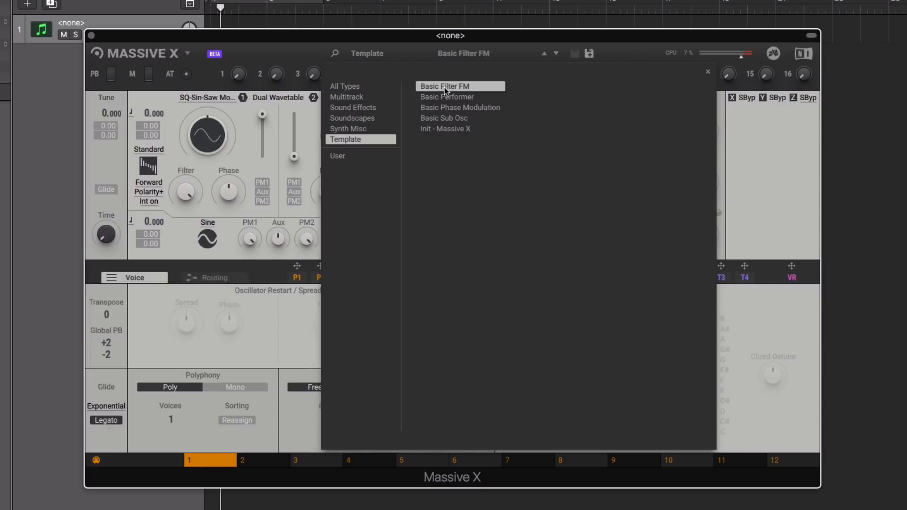
{"action": "left_click", "coordinate": [443, 86]}
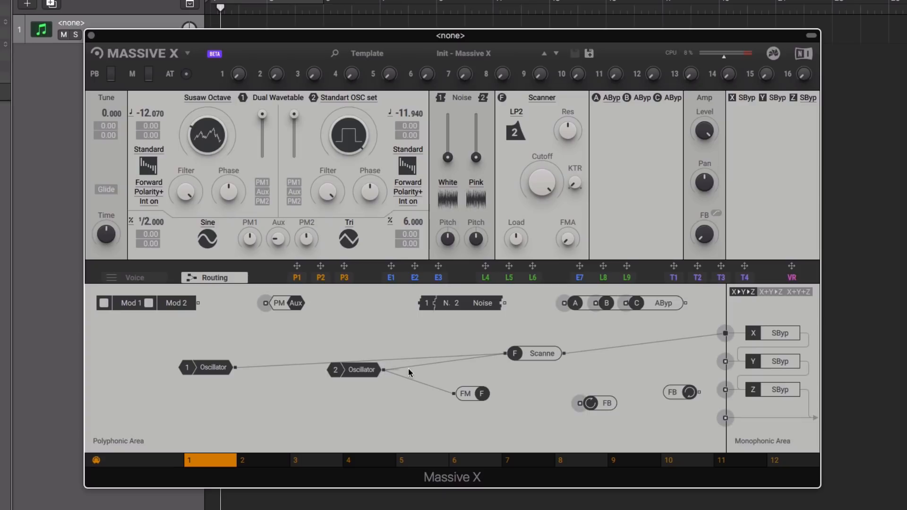
Step: Route Oscillator 2 into the first FB node and wire the second FB node to the output
{"action": "left_click_drag", "start_coordinate": [409, 373], "coordinate": [587, 403]}
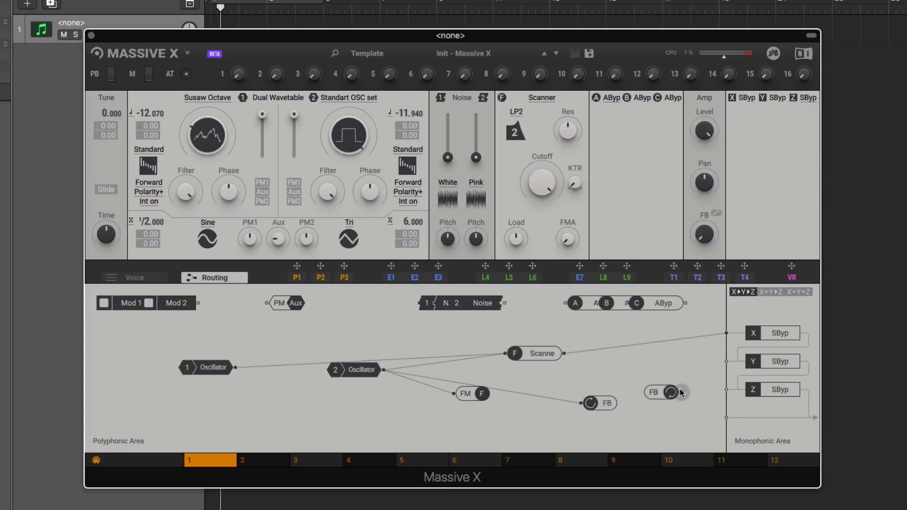
{"action": "left_click_drag", "start_coordinate": [681, 392], "coordinate": [726, 335]}
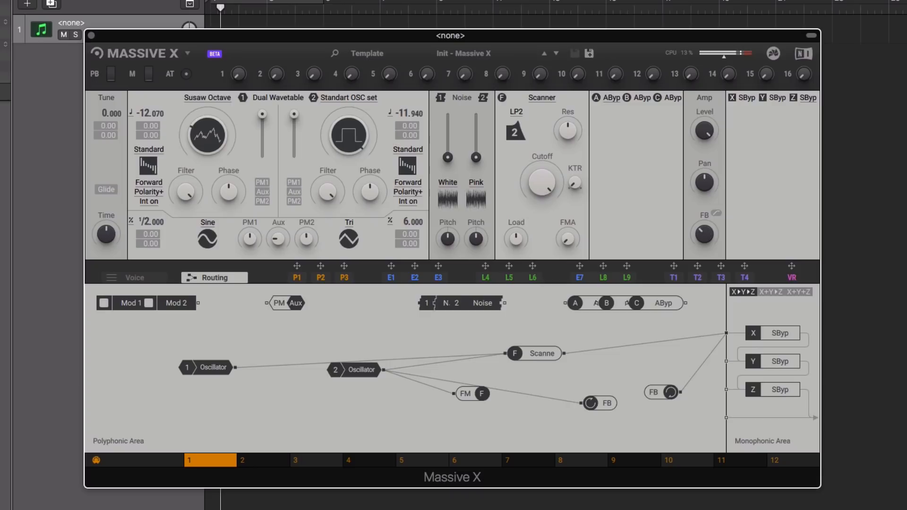
{"action": "left_click_drag", "start_coordinate": [663, 392], "coordinate": [526, 424]}
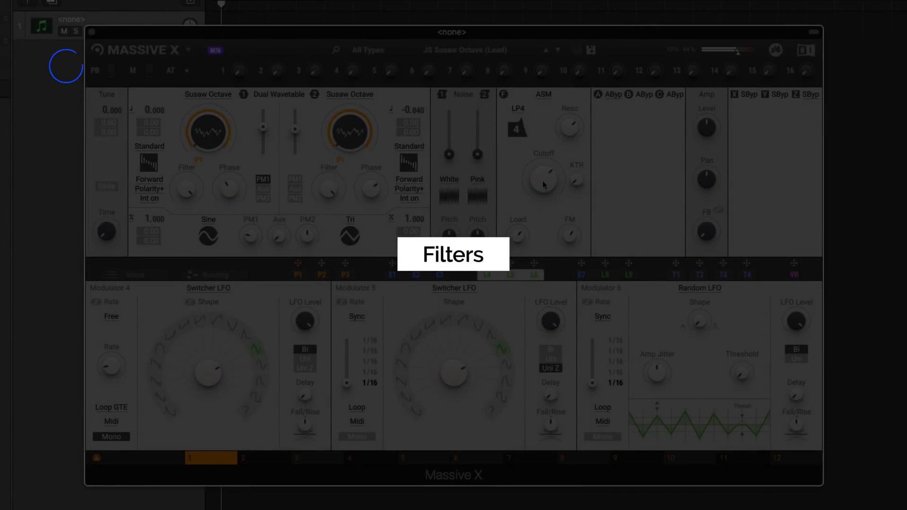
Step: Change the main filter from Asimov to Creak, then to SV Parallel
{"action": "left_click", "coordinate": [543, 95]}
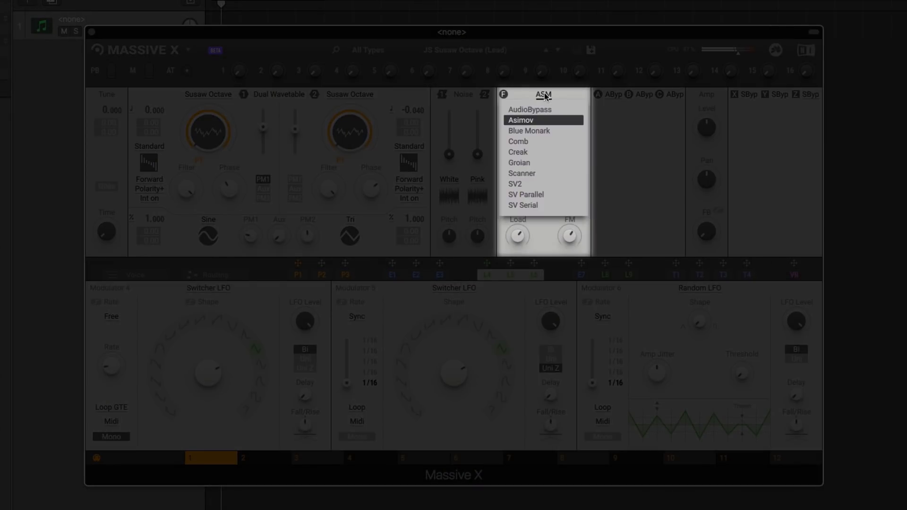
{"action": "mouse_move", "coordinate": [517, 152]}
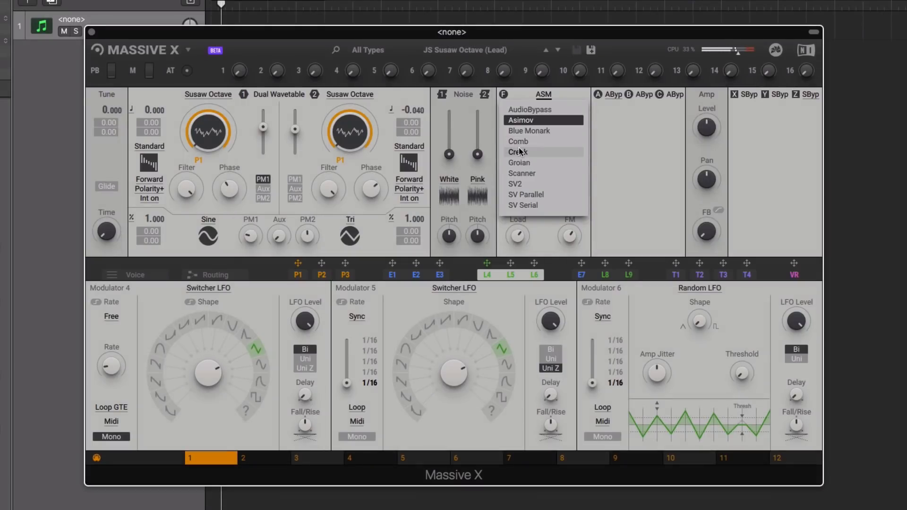
{"action": "left_click", "coordinate": [518, 152]}
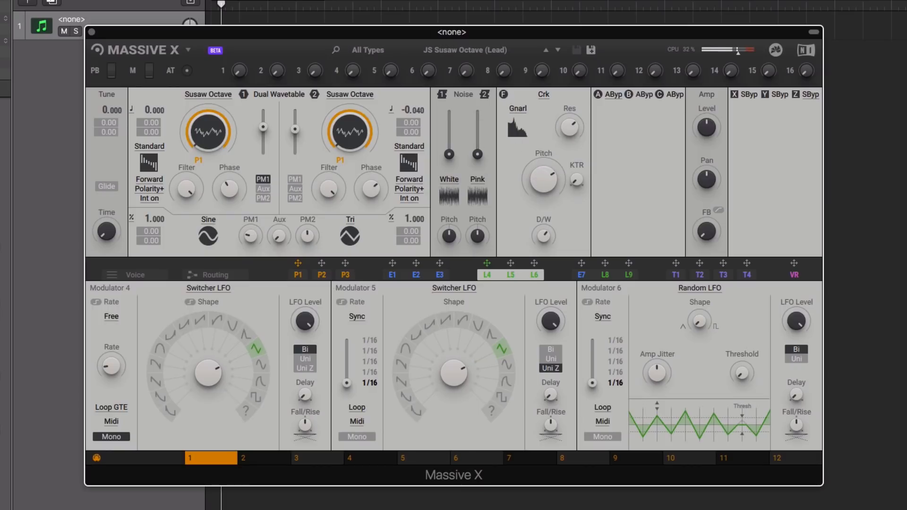
{"action": "left_click", "coordinate": [542, 93]}
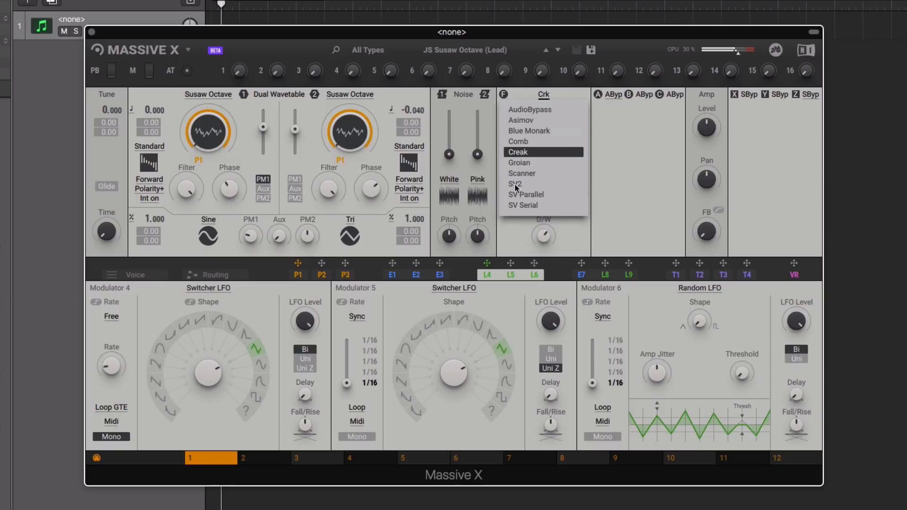
{"action": "left_click", "coordinate": [525, 194]}
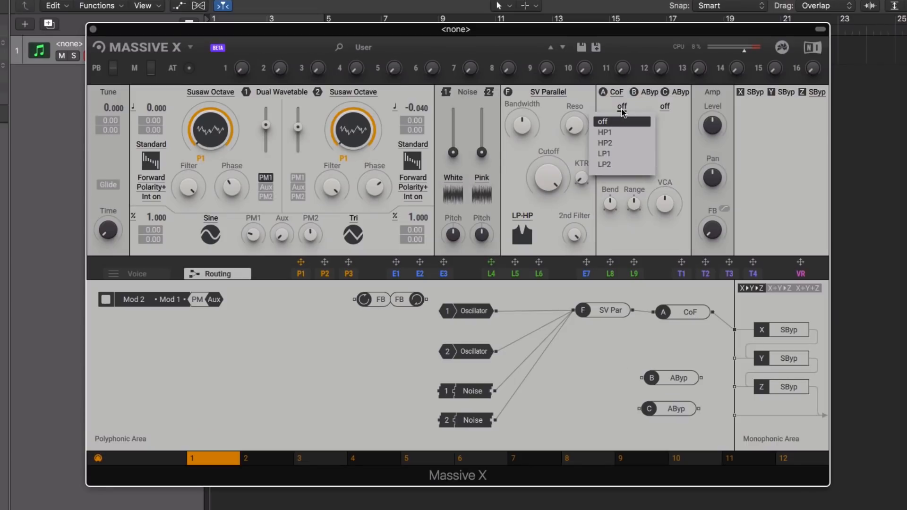
Step: Set the CoF insert to HP2 and rewire it parallel to the filter in Routing
{"action": "left_click", "coordinate": [605, 143]}
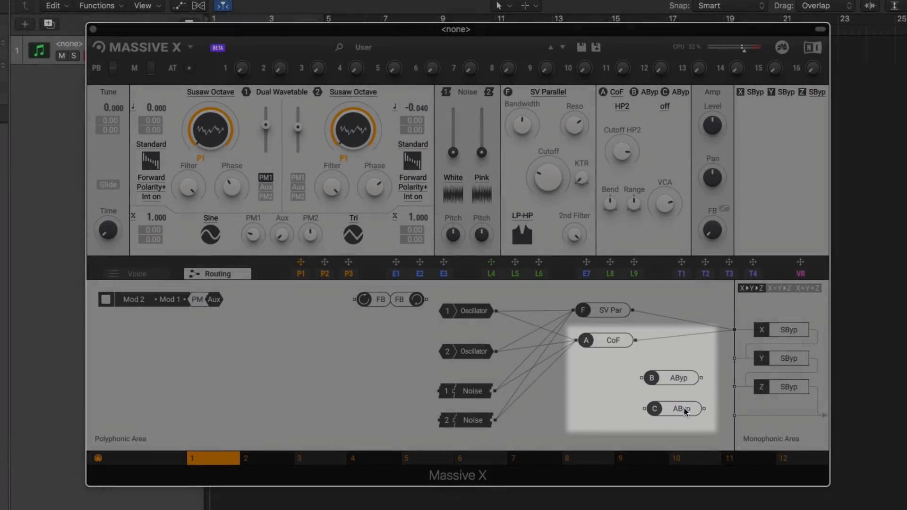
{"action": "left_click", "coordinate": [673, 408]}
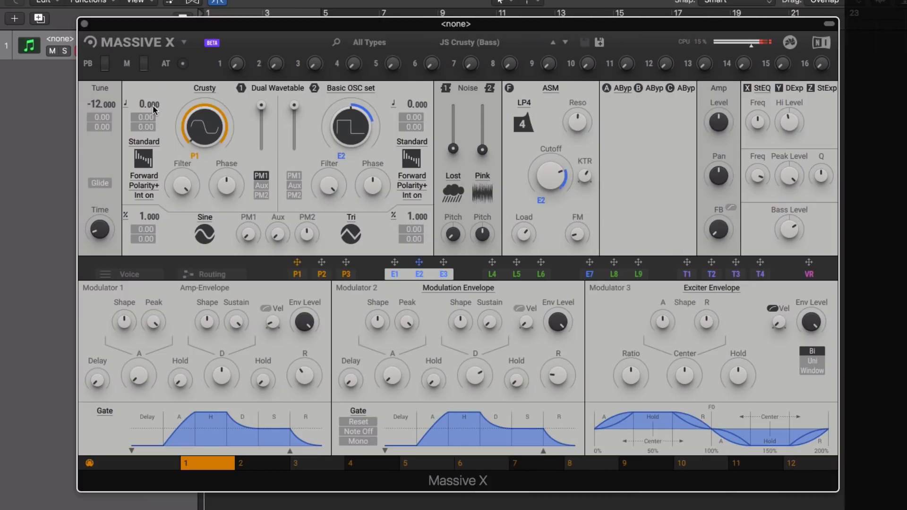
Step: Nudge oscillator 1's pitch, then raise the global tune from -12.000 to 12.000
{"action": "left_click_drag", "start_coordinate": [150, 105], "coordinate": [149, 116]}
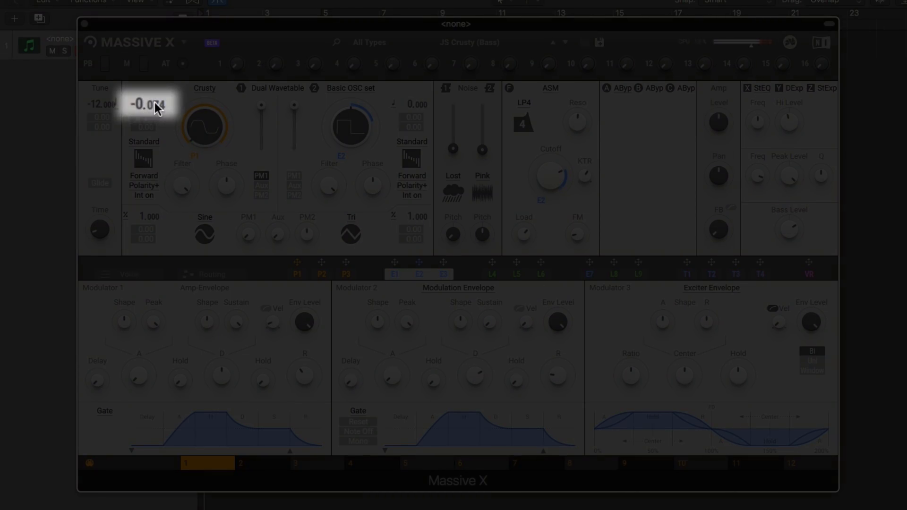
{"action": "left_click_drag", "start_coordinate": [149, 104], "coordinate": [150, 93]}
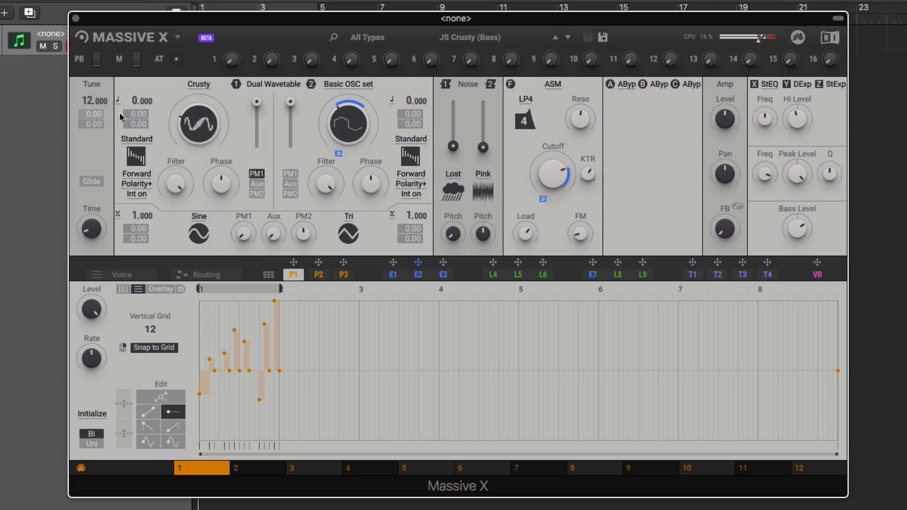
Step: Make performer P1 modulate the global tune by 12.00, then show the envelope modulators
{"action": "left_click_drag", "start_coordinate": [134, 100], "coordinate": [134, 133]}
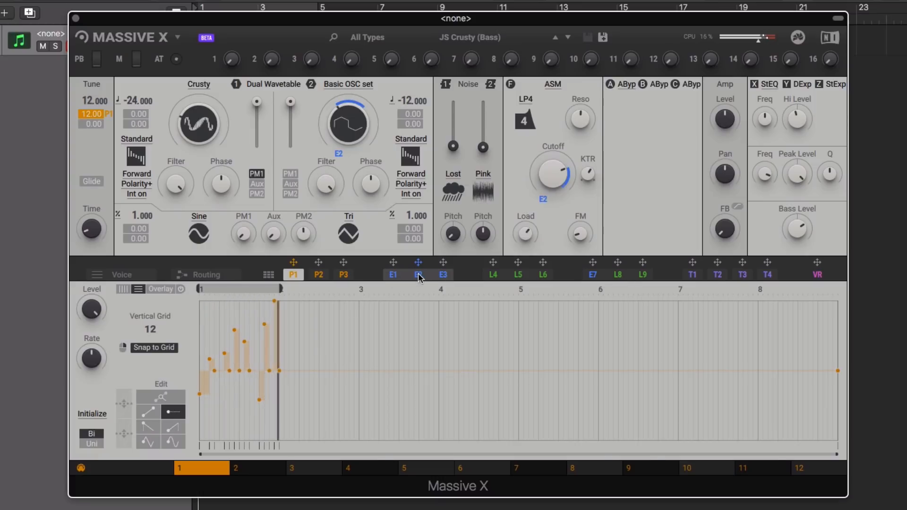
{"action": "left_click", "coordinate": [417, 274]}
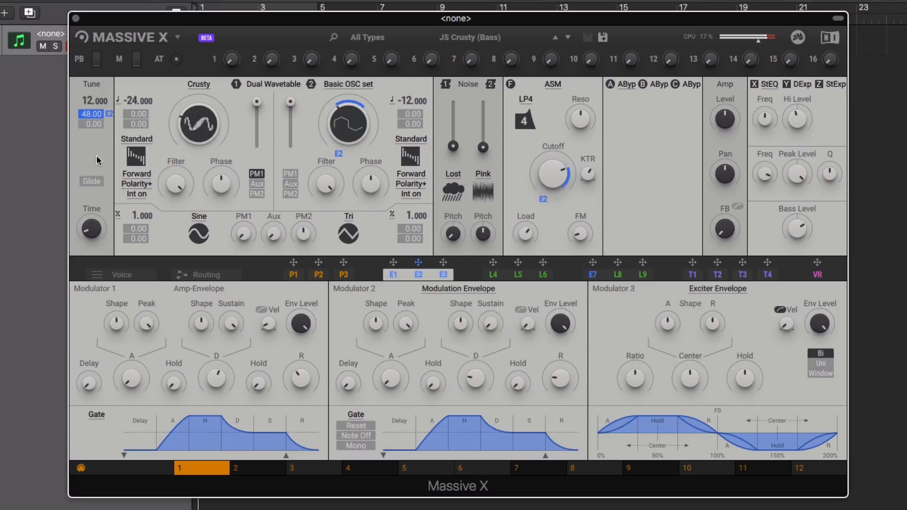
Step: Assign envelope 2 as a modulation source on oscillator 2's Filter knob
{"action": "left_click", "coordinate": [417, 273]}
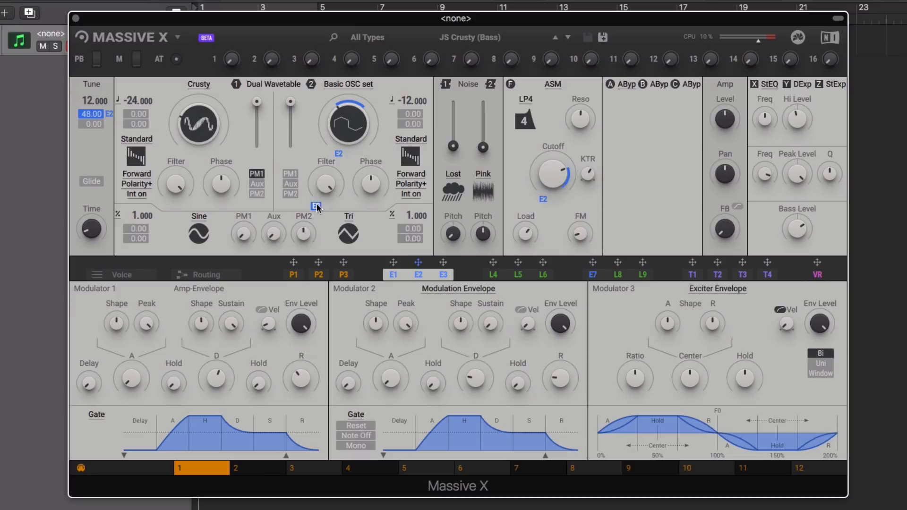
{"action": "mouse_move", "coordinate": [326, 184]}
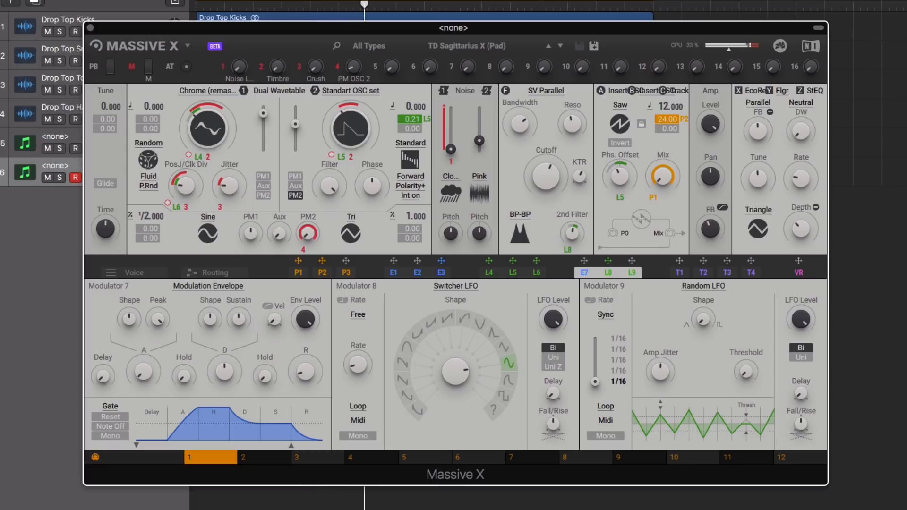
Step: Switch the filter from SV Parallel to Blue Monark and set its mode from LP4 to Peak
{"action": "left_click", "coordinate": [544, 90]}
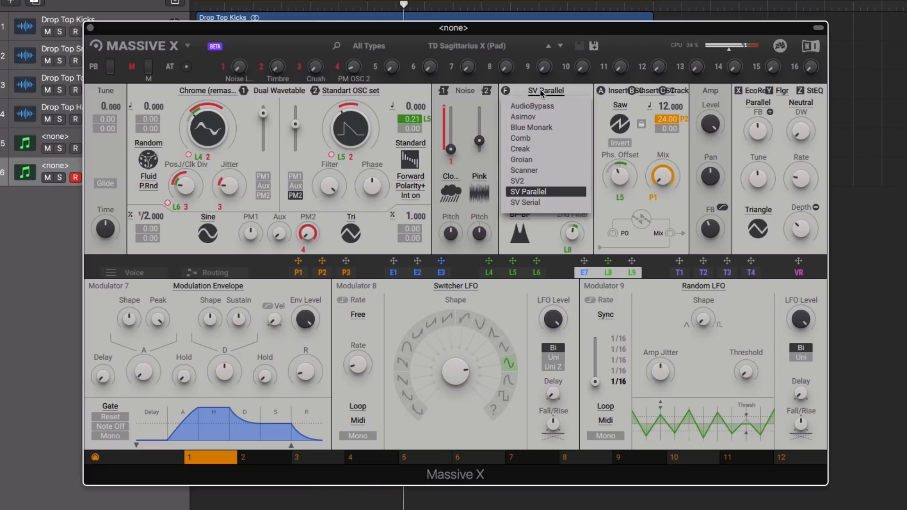
{"action": "left_click", "coordinate": [531, 127]}
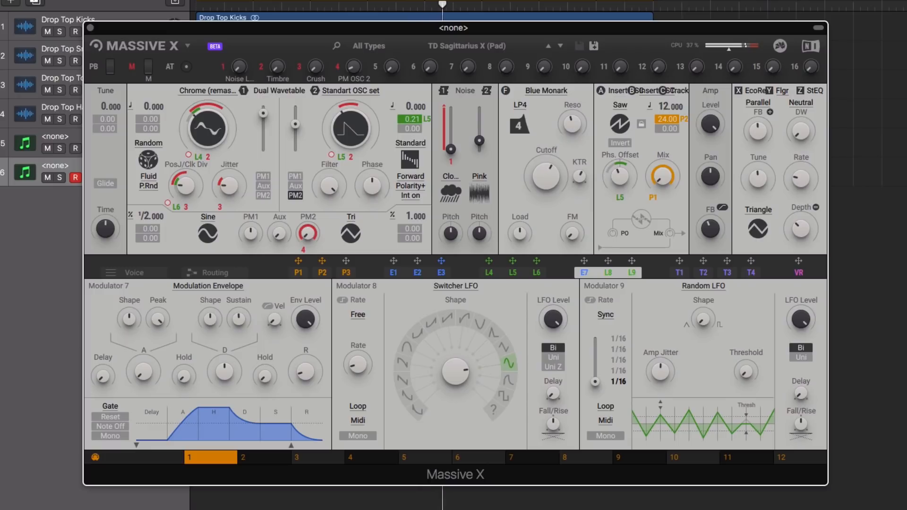
{"action": "left_click", "coordinate": [519, 105]}
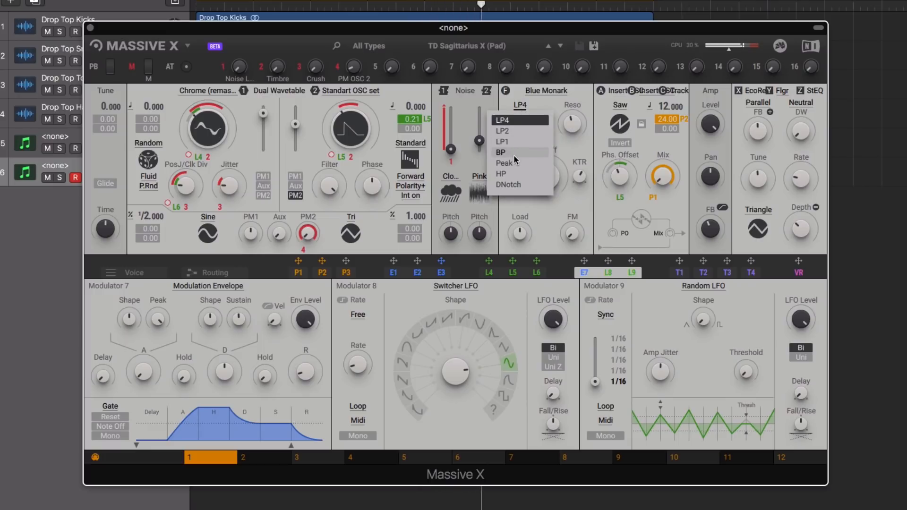
{"action": "left_click", "coordinate": [505, 162]}
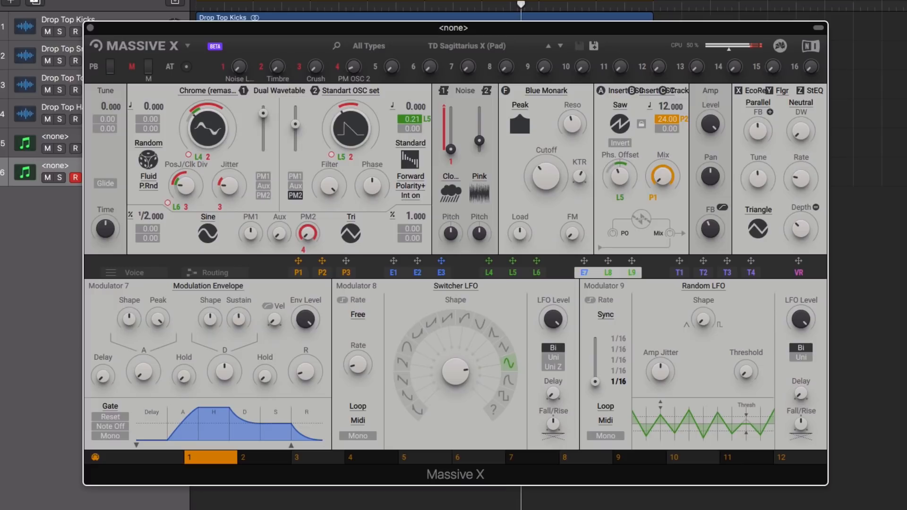